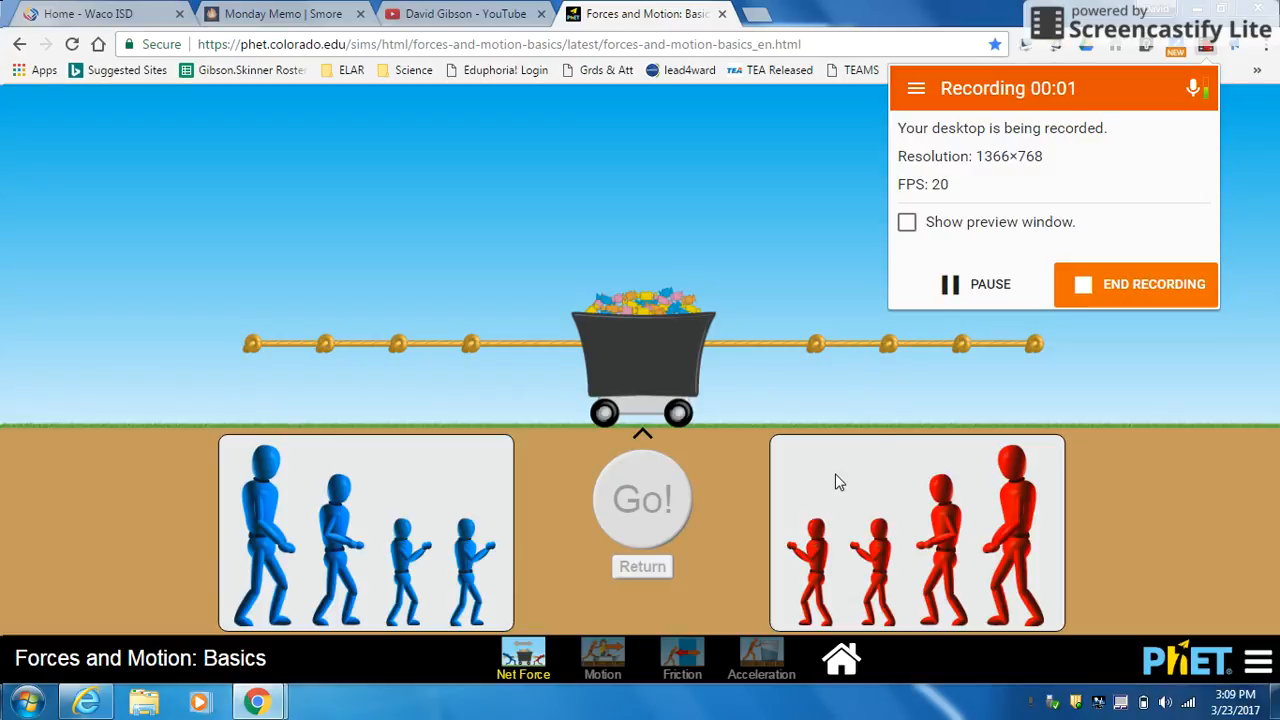
mouse_move(816, 578)
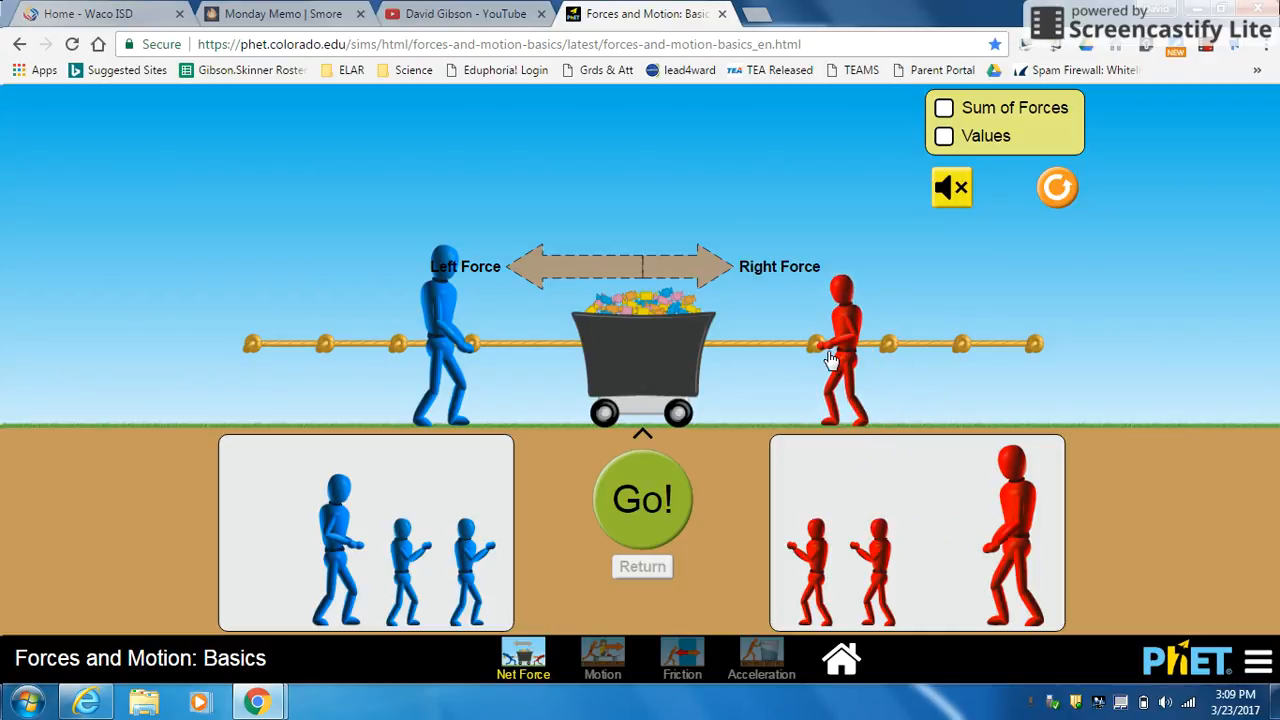
Start the tug-of-war so the blue team pulls the cart left and wins.
click(642, 500)
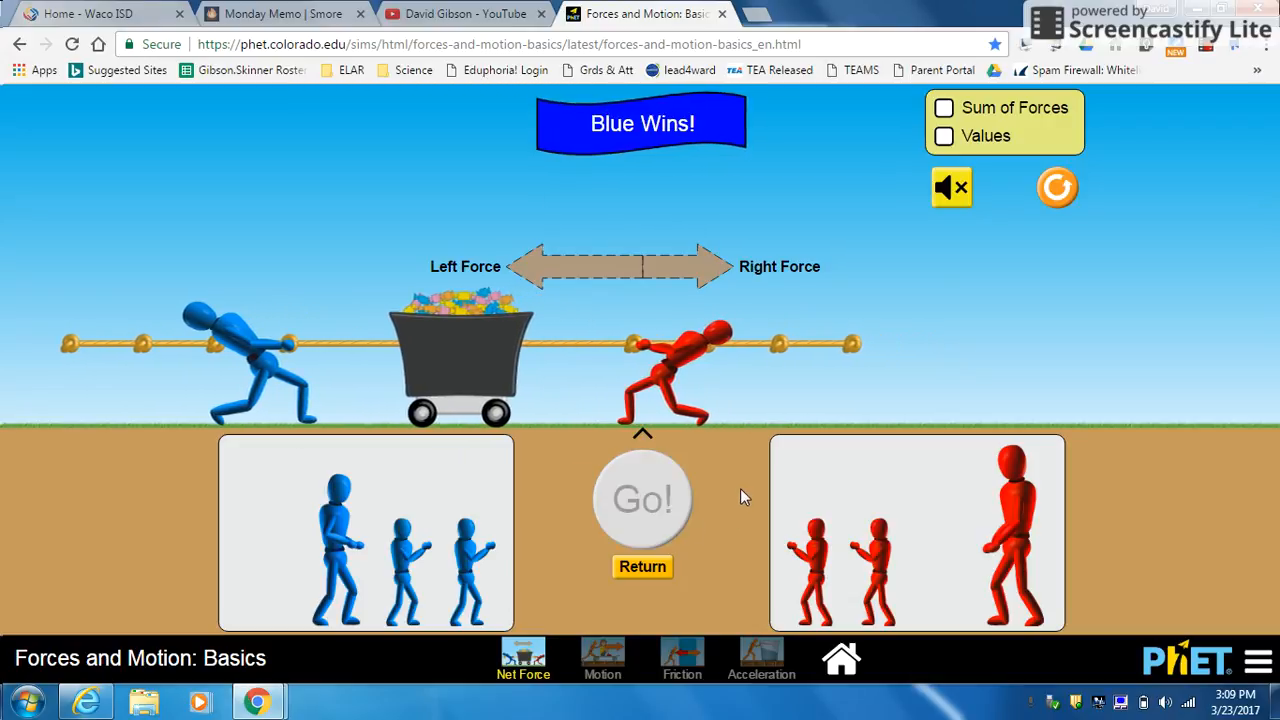
mouse_move(648, 380)
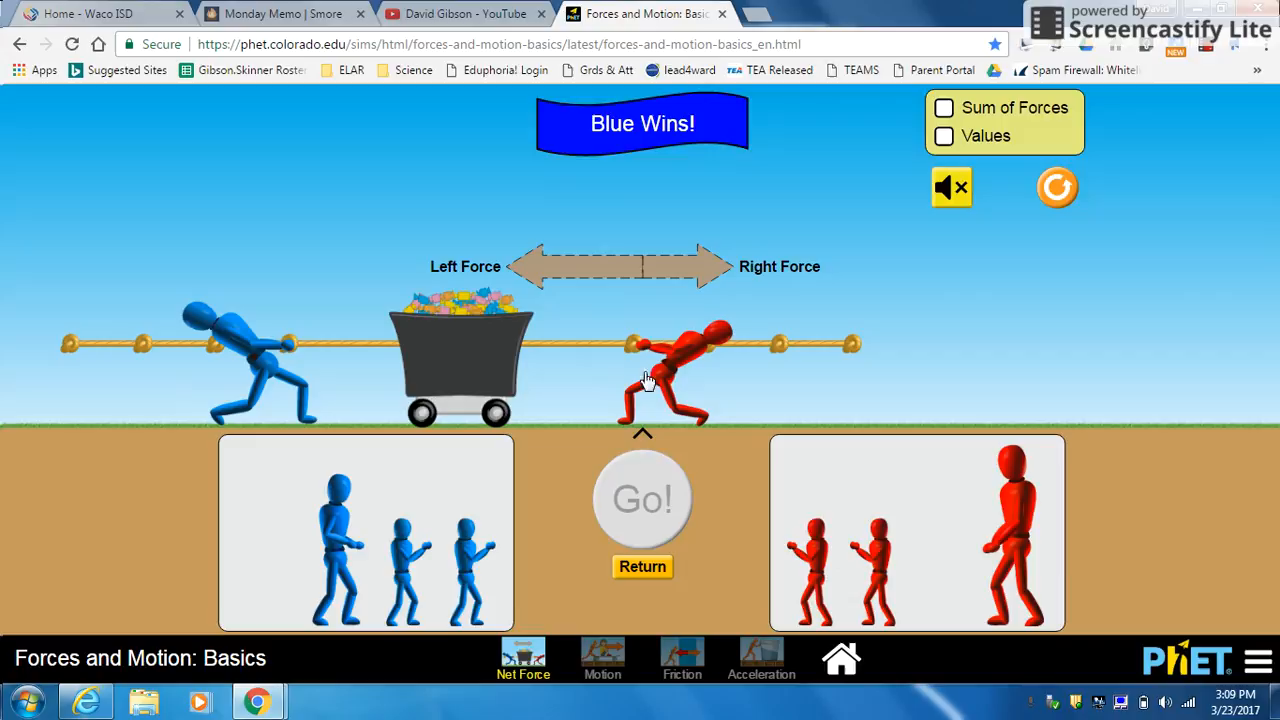
mouse_move(720, 456)
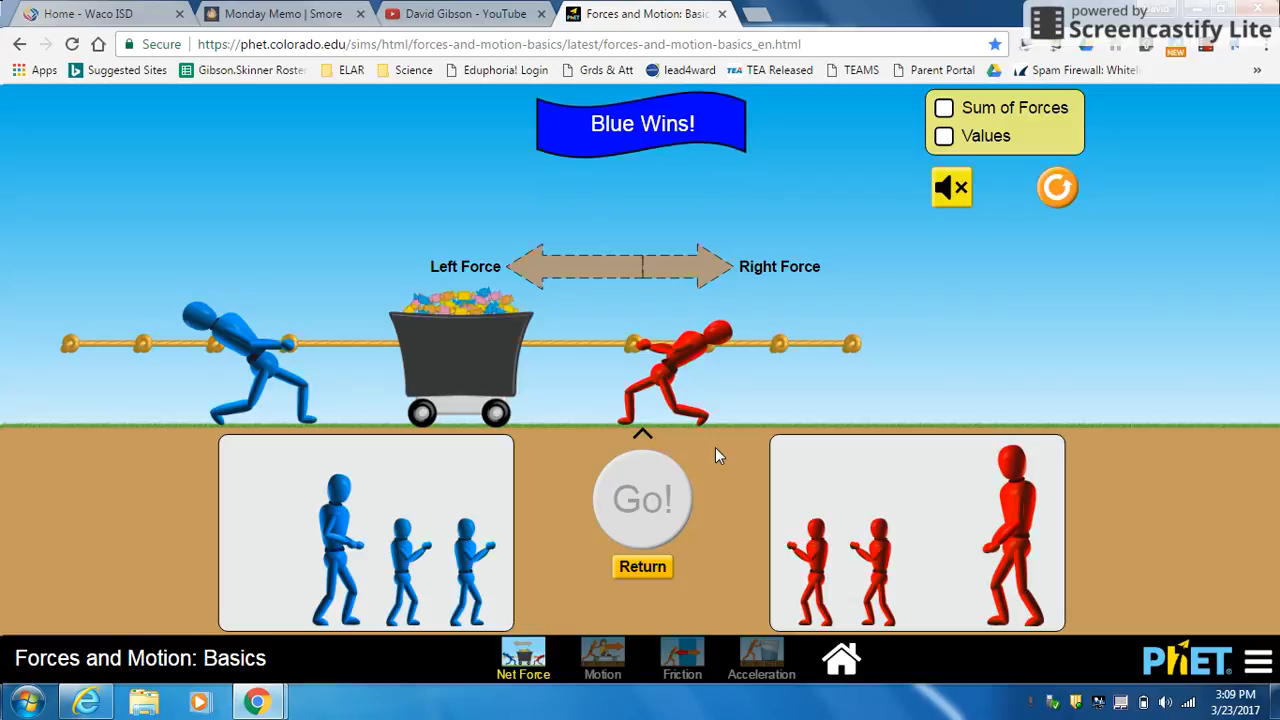
mouse_move(784, 452)
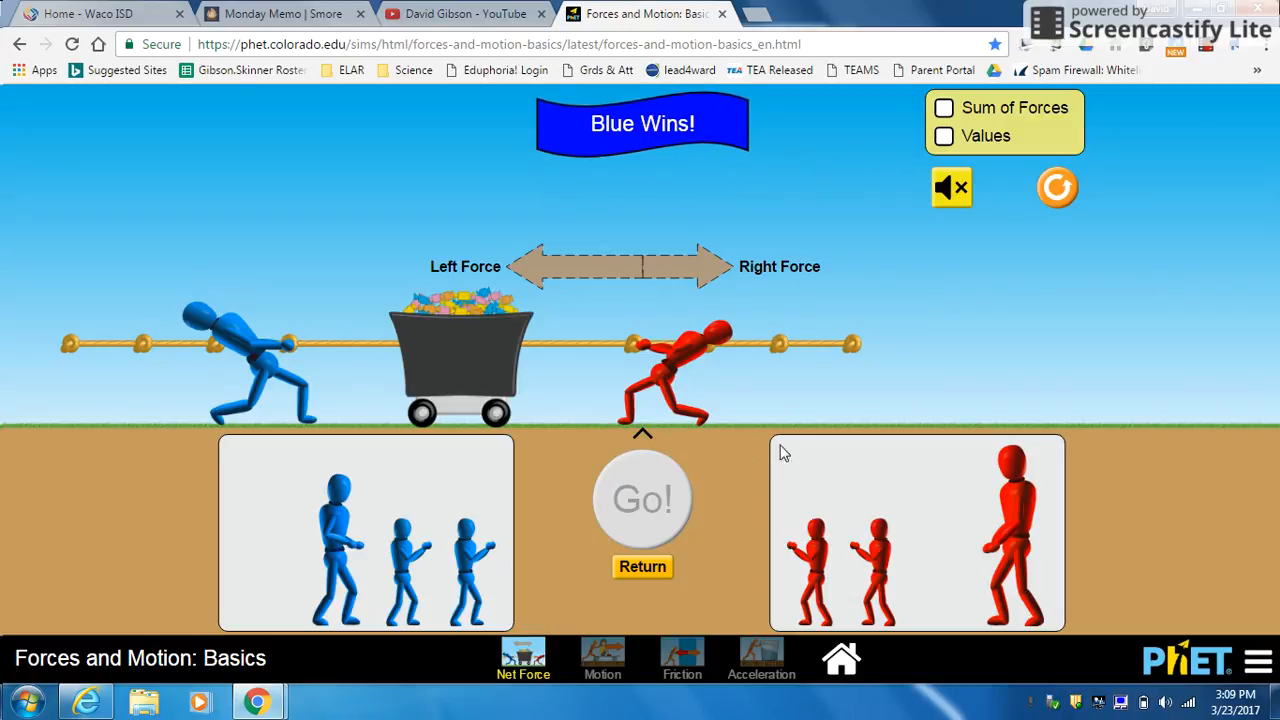
mouse_move(996, 114)
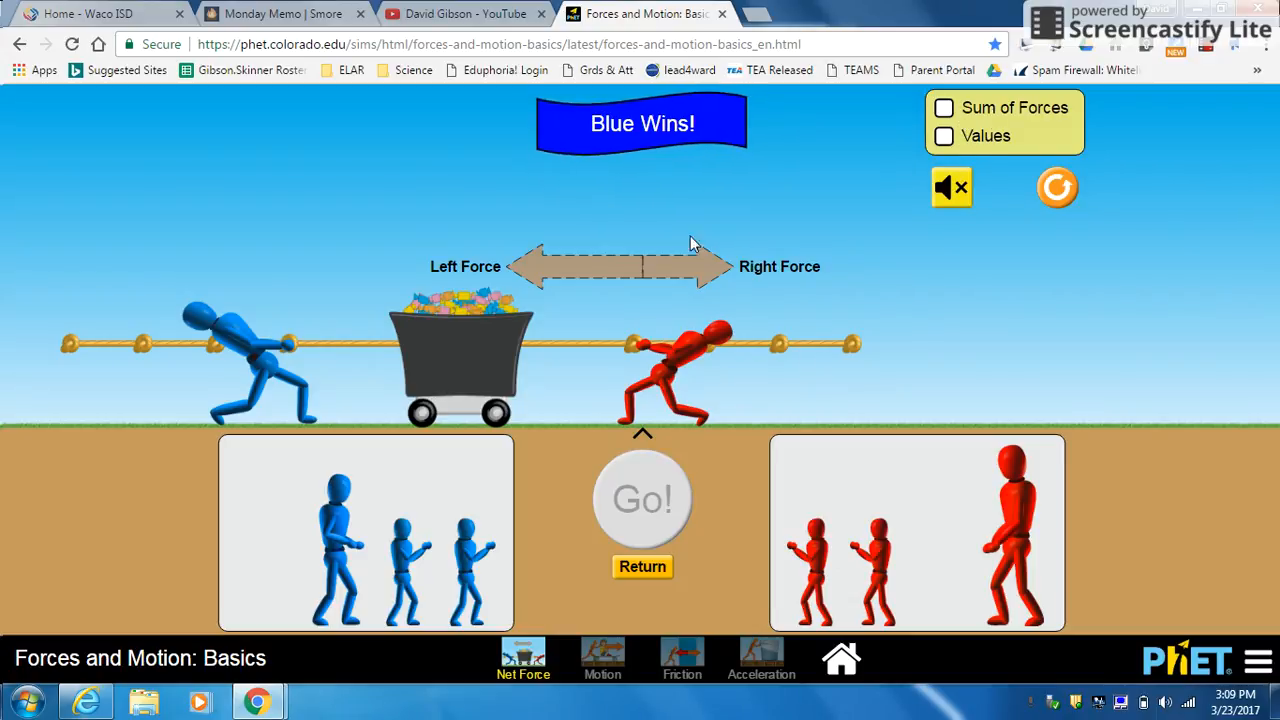
mouse_move(708, 256)
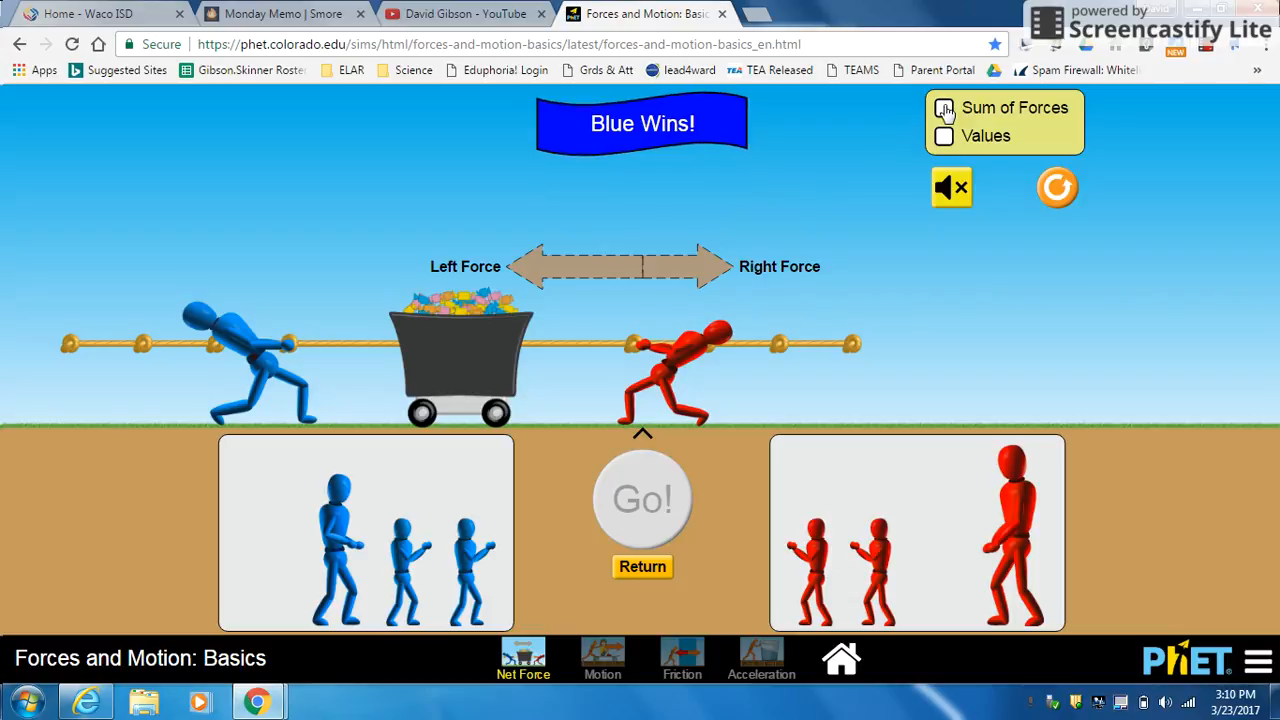
Turn on Sum of Forces to show the leftward net force arrow.
click(944, 108)
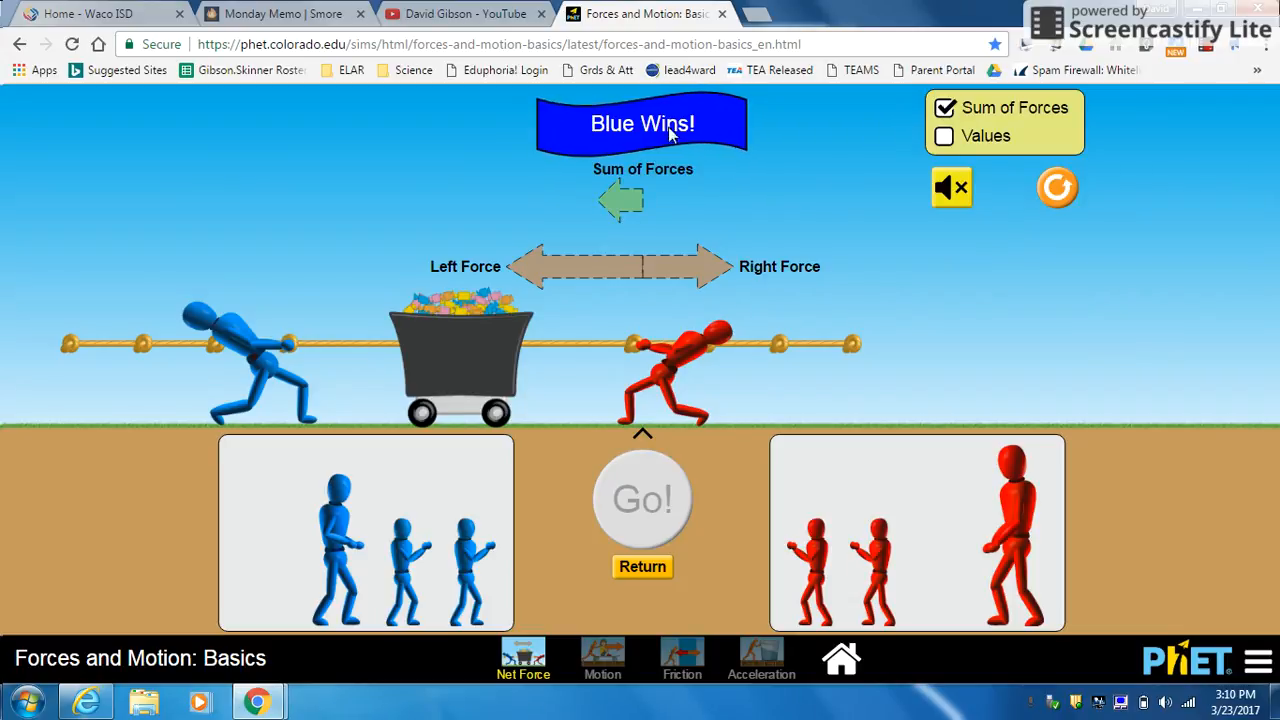
mouse_move(560, 268)
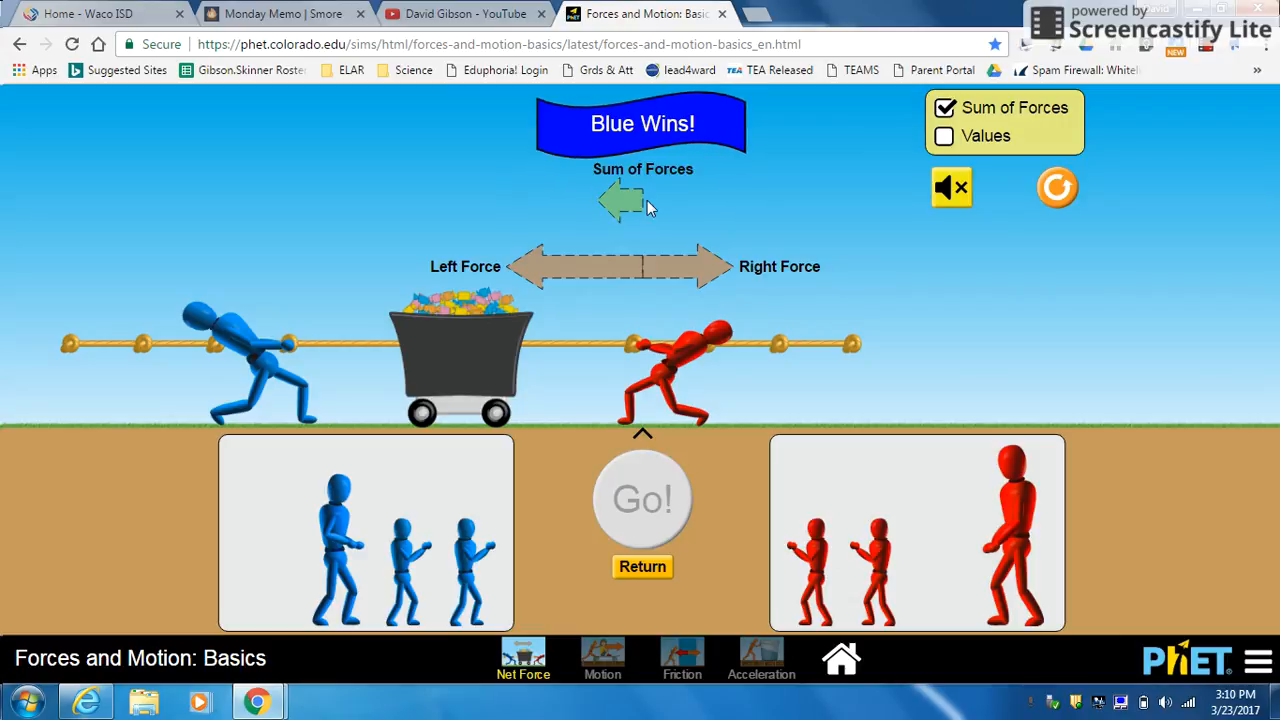
mouse_move(612, 214)
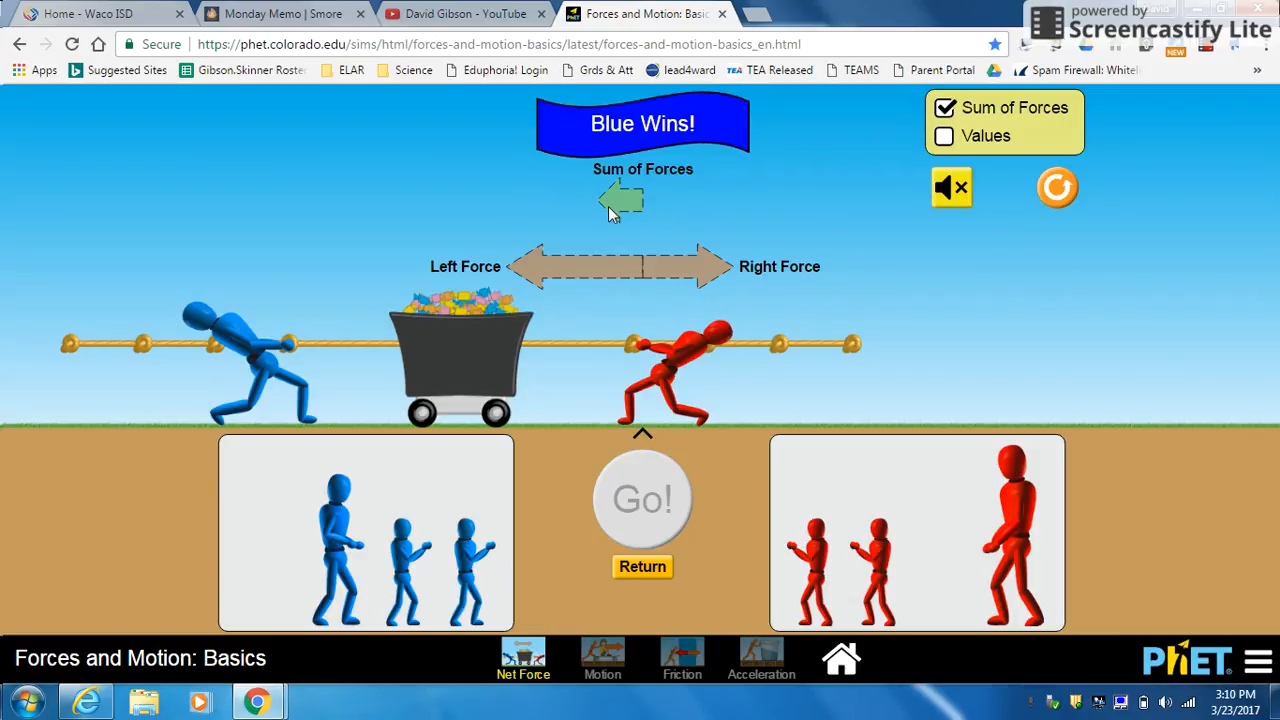
mouse_move(916, 156)
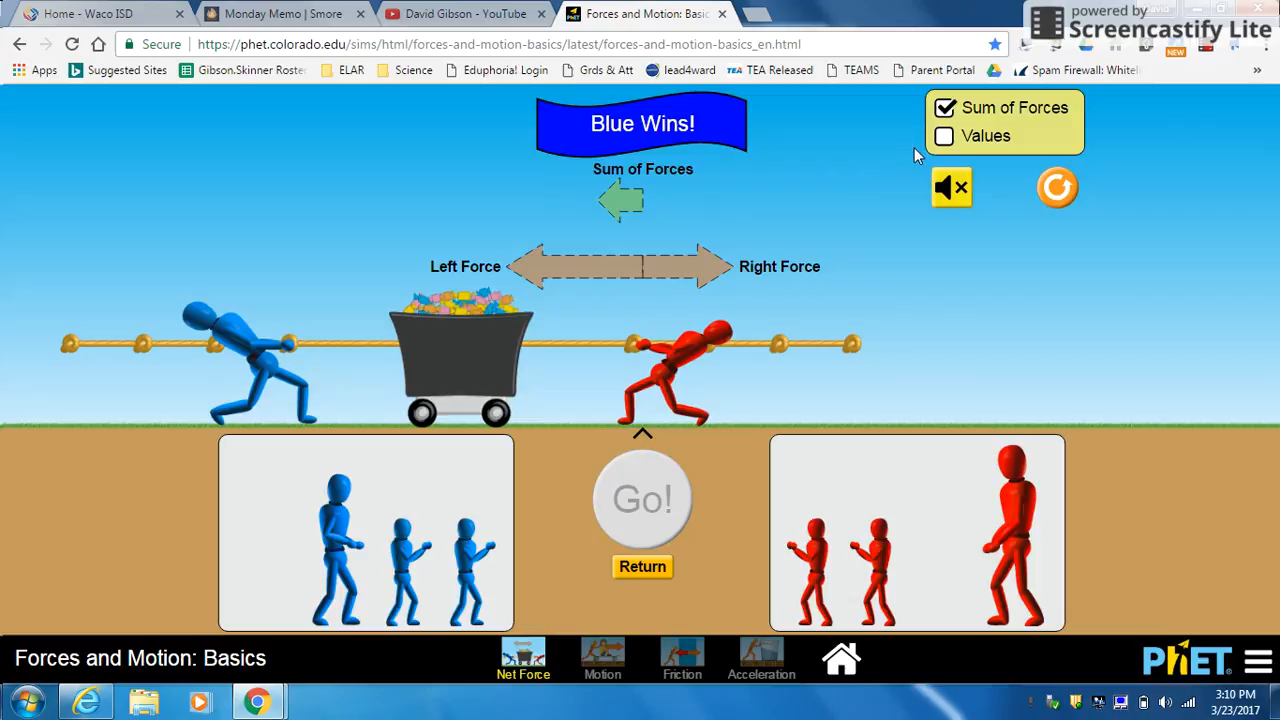
Turn on Values to show 150 N left, 100 N right and 50 N net force.
click(944, 136)
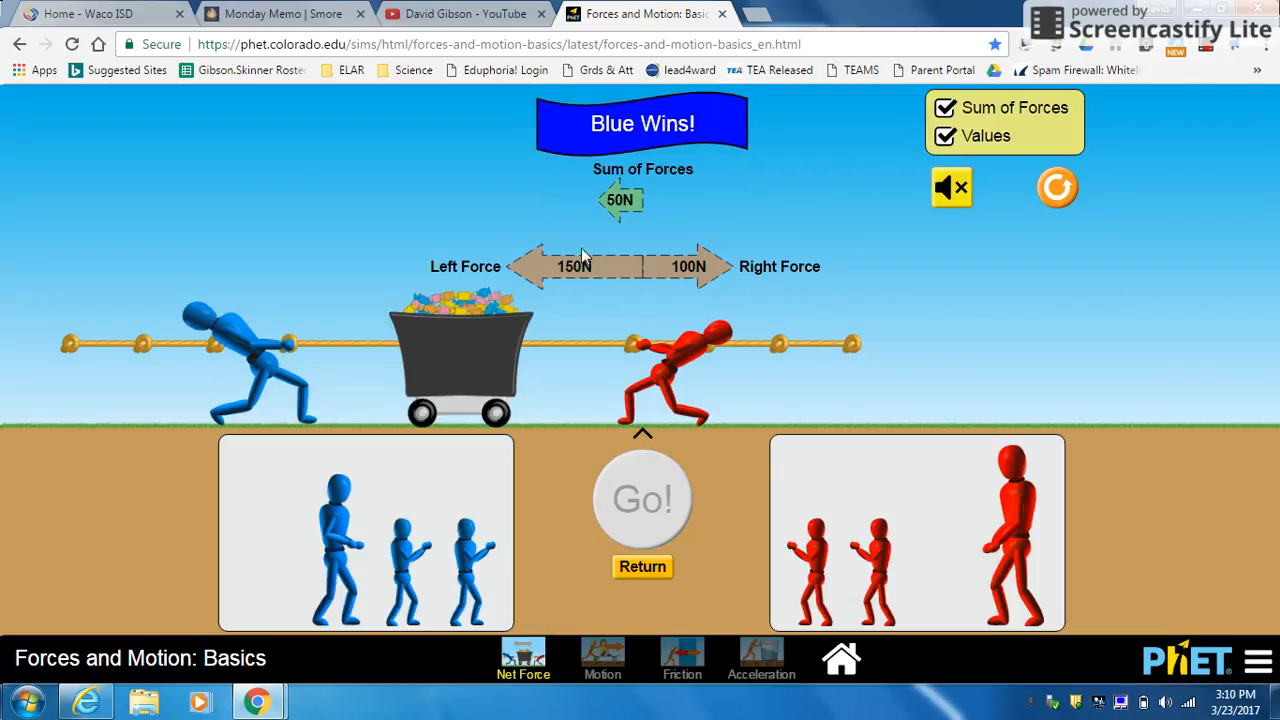
mouse_move(720, 330)
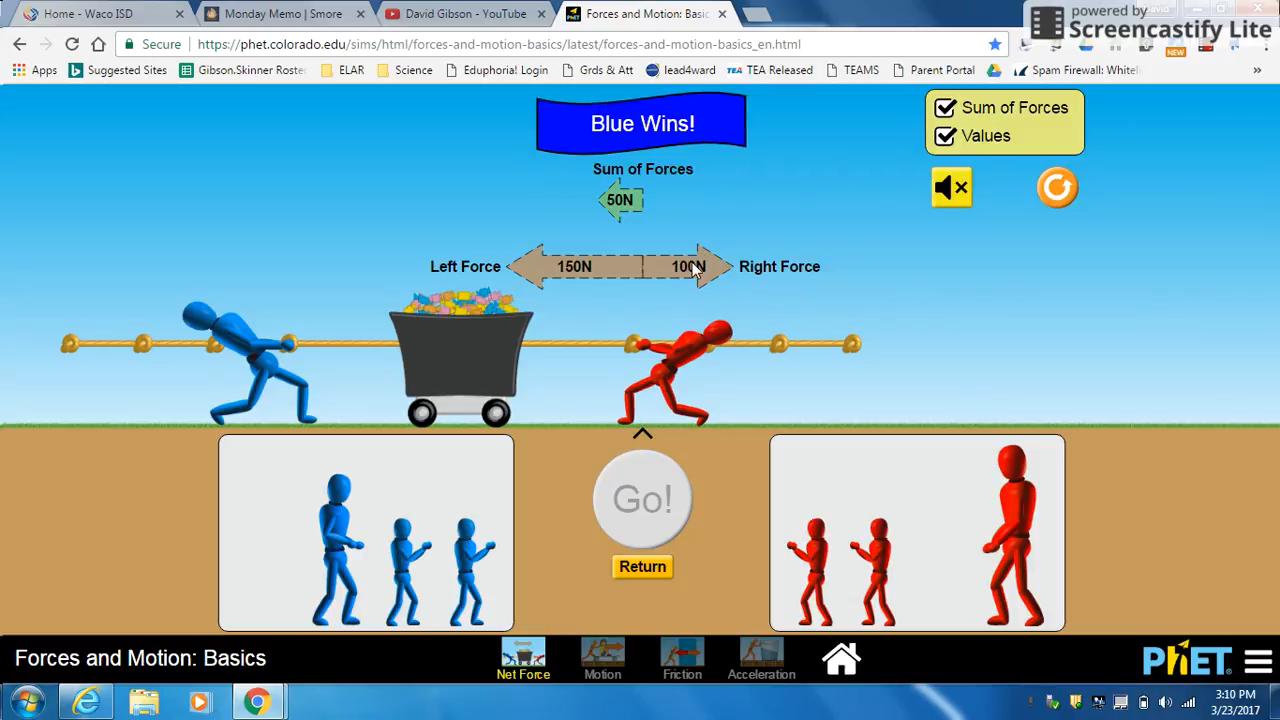
mouse_move(616, 196)
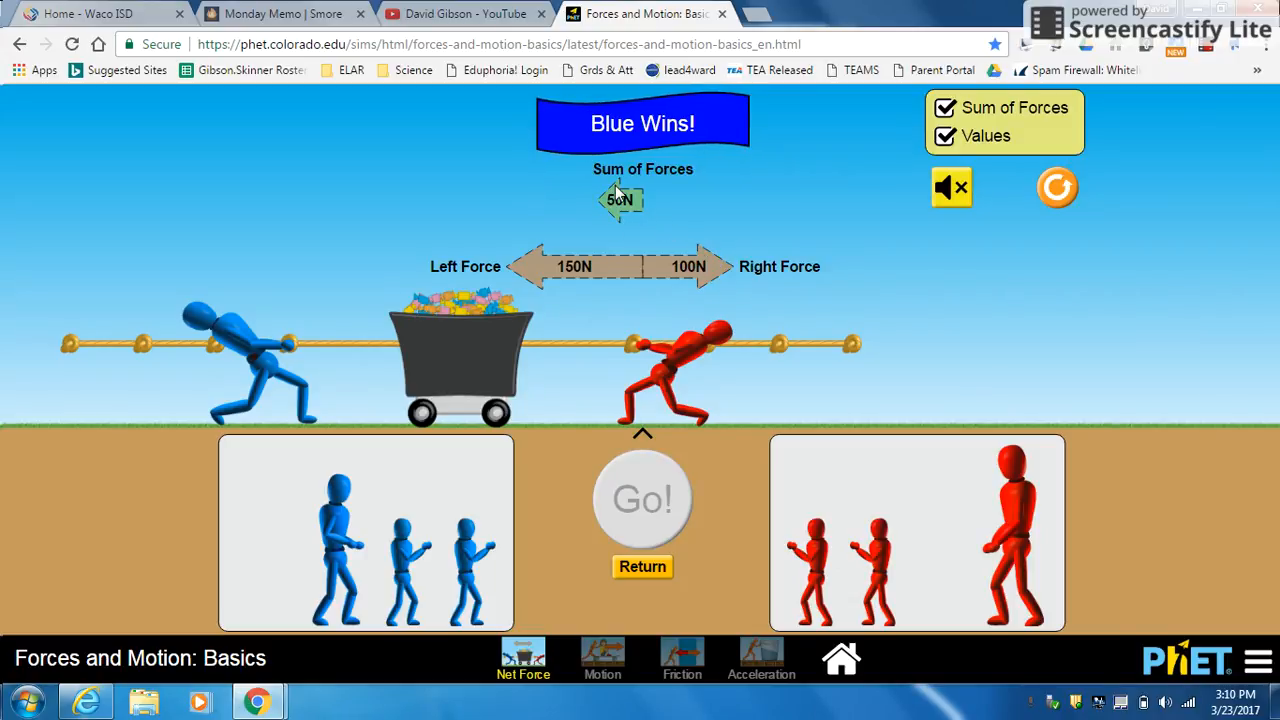